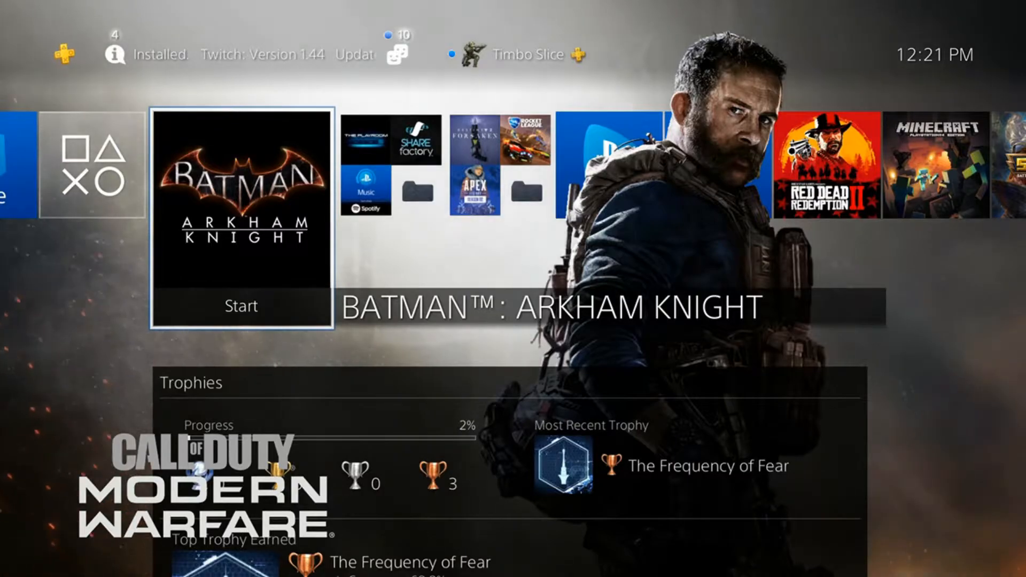
# - Turn the PS4 off completely via the Quick Menu's Power options
pyautogui.press('PS')
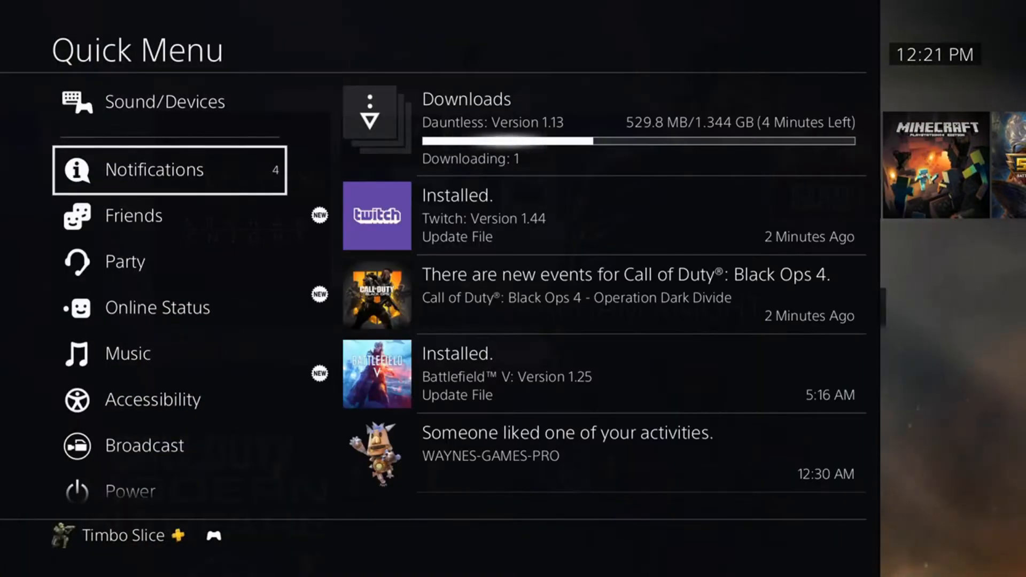
pyautogui.click(76, 491)
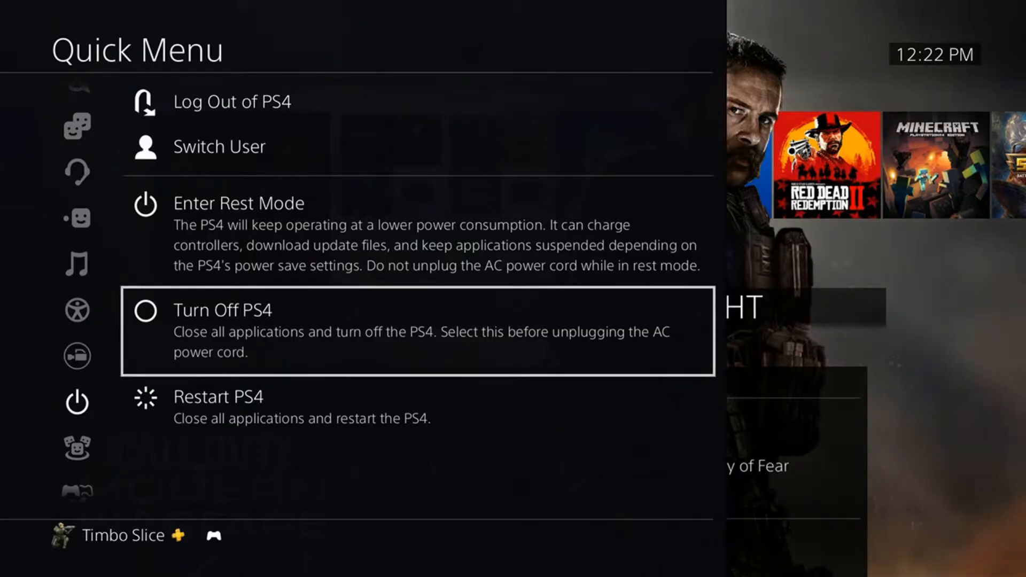
pyautogui.click(222, 310)
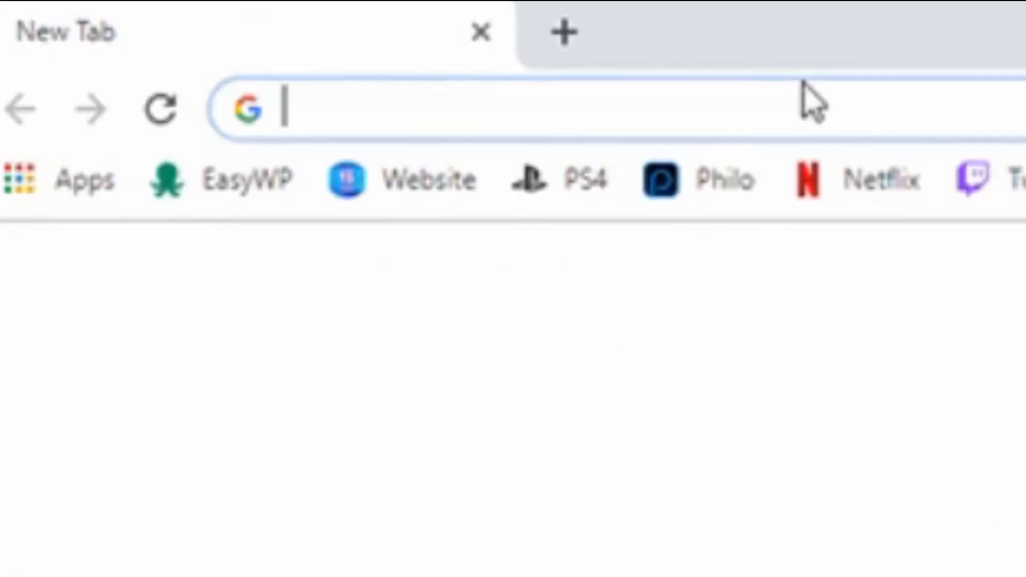
# - Search Google for 'ps4 system software' from a new tab
pyautogui.write('ps4 system software')
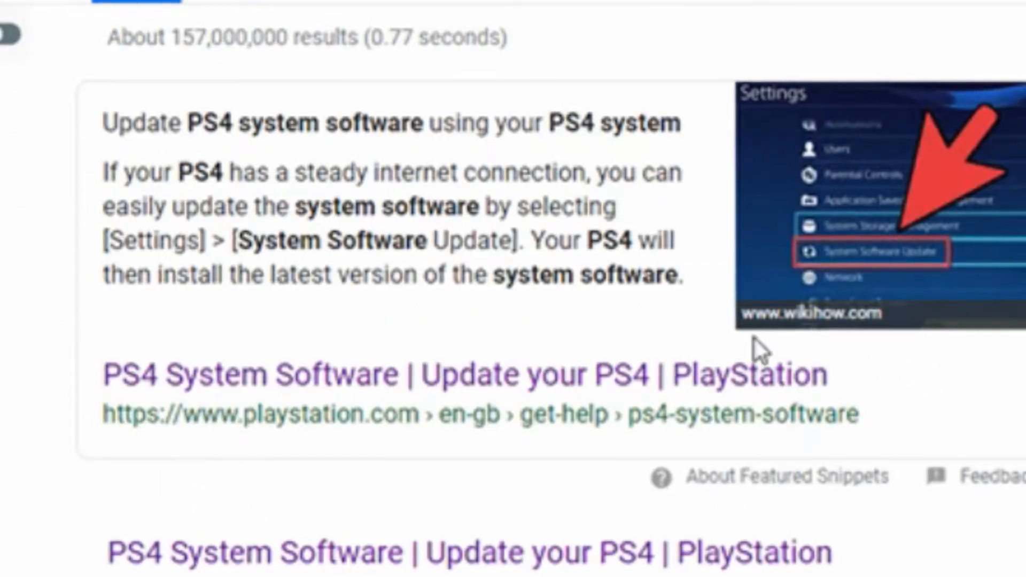
pyautogui.moveTo(121, 409)
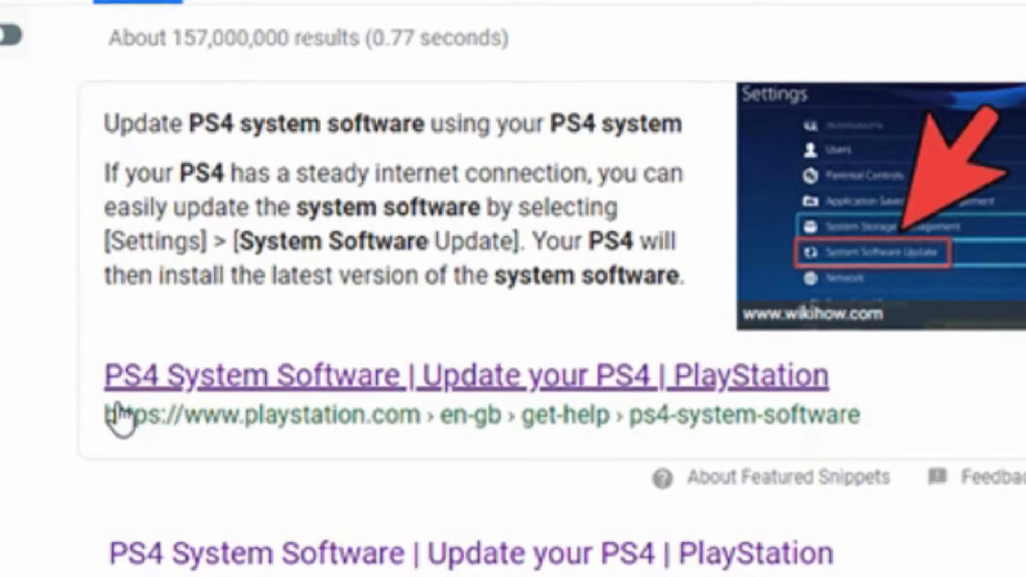
pyautogui.moveTo(379, 419)
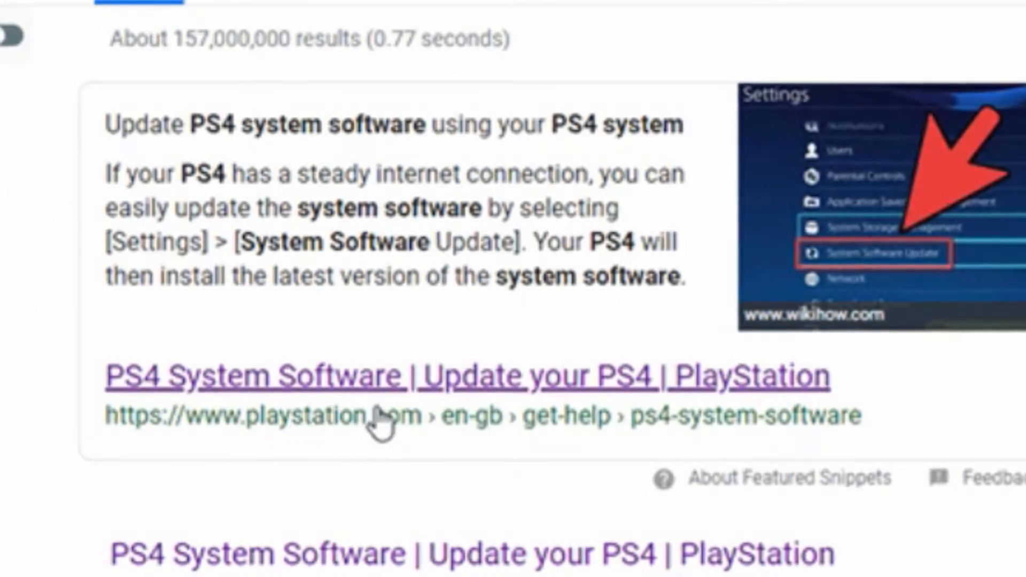
pyautogui.moveTo(786, 389)
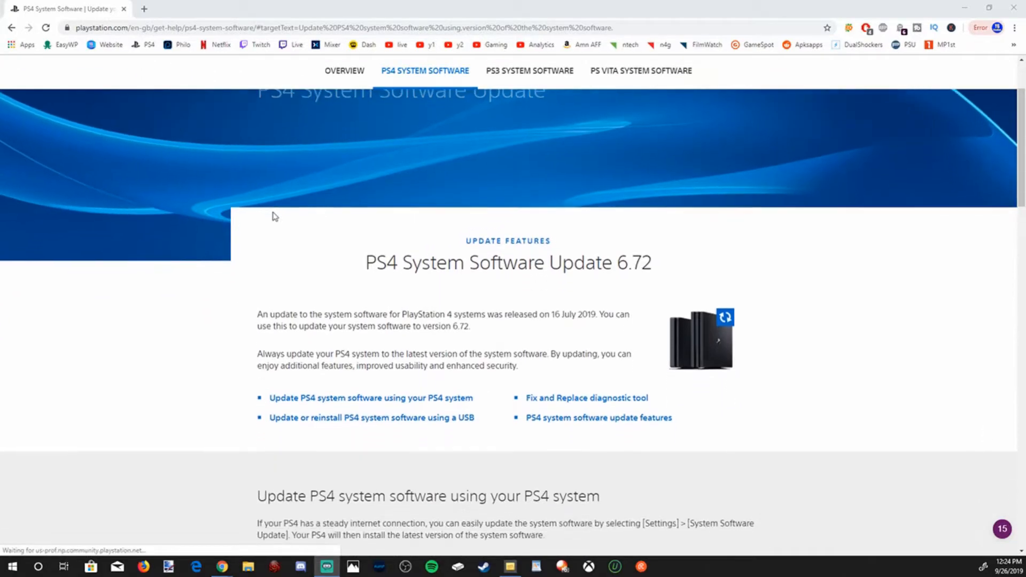
# - Scroll to the 'Update or reinstall PS4 system software using a USB' section
pyautogui.scroll(-3)
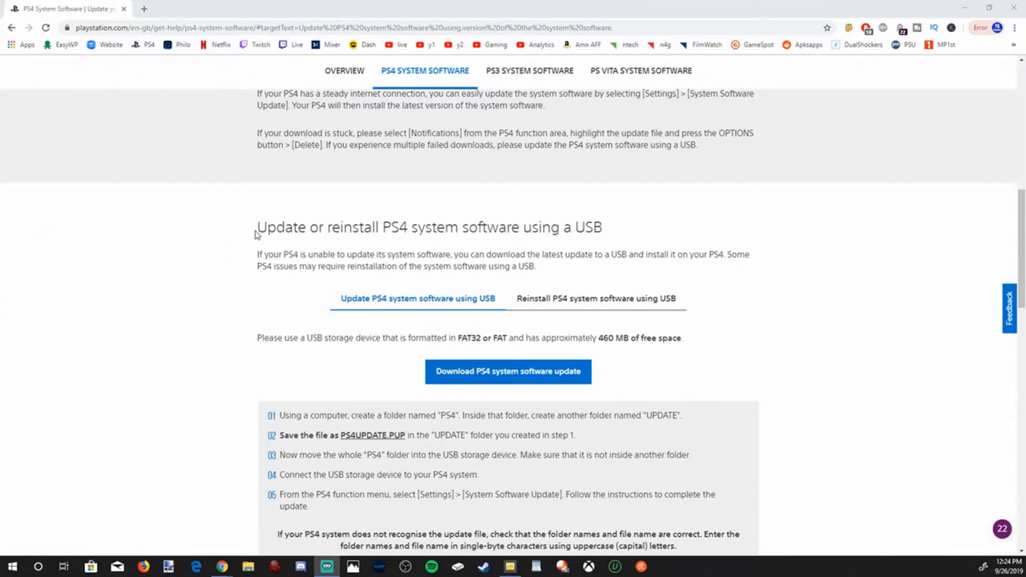
pyautogui.moveTo(399, 220)
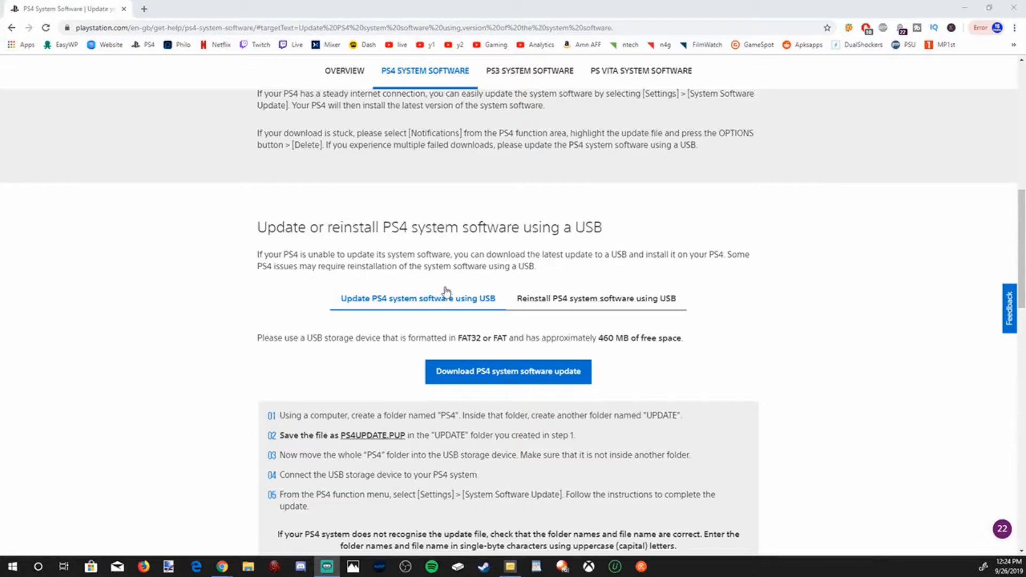
pyautogui.moveTo(461, 300)
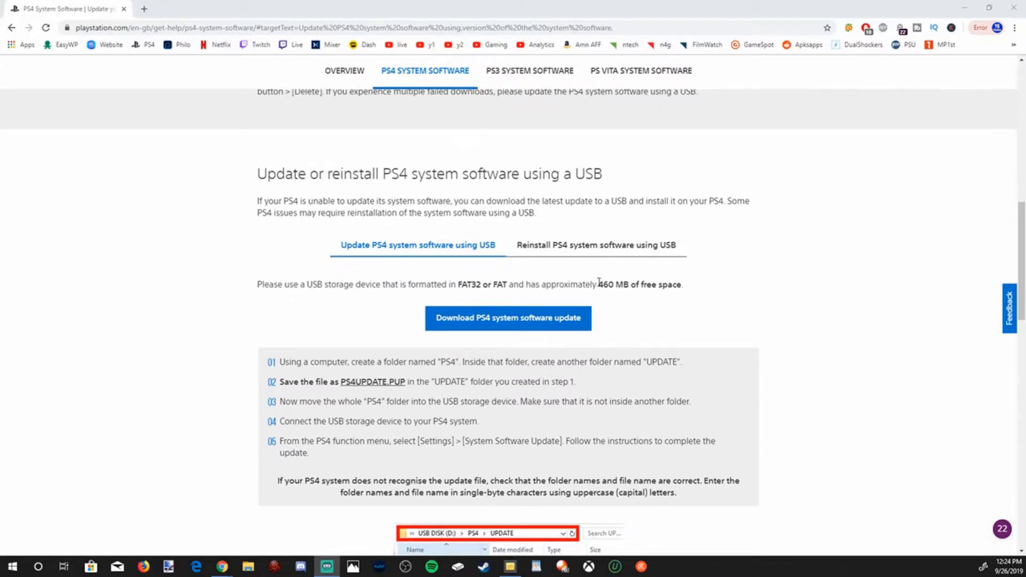
pyautogui.moveTo(417, 235)
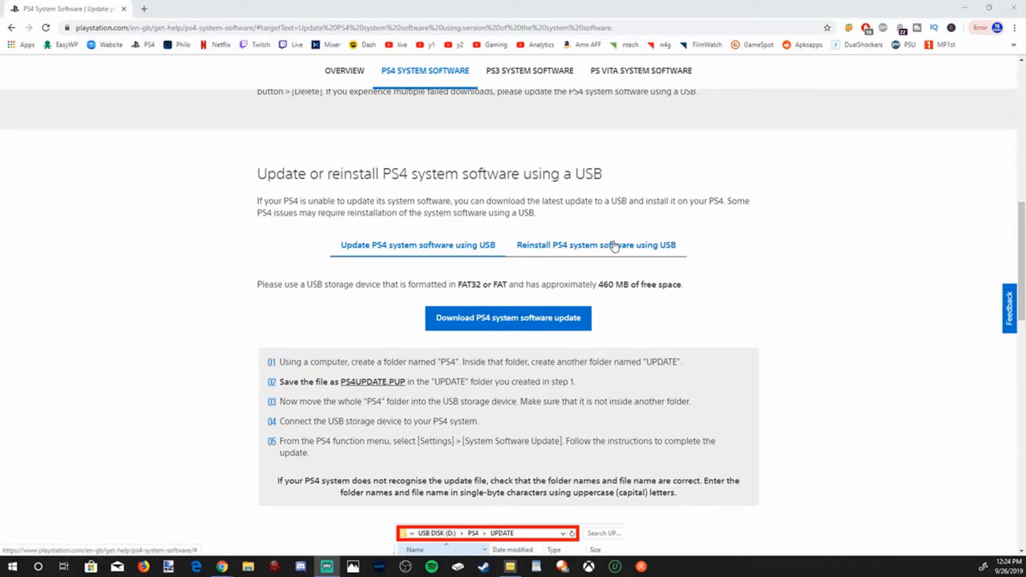
# - Show the reinstall-via-USB instructions and download the new-installation PS4UPDATE.PUP file
pyautogui.click(596, 245)
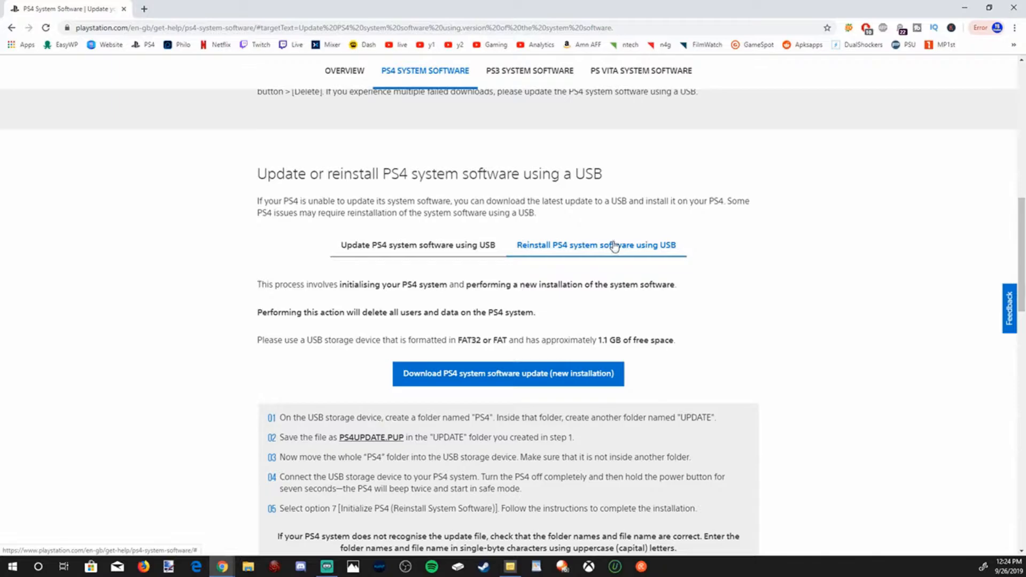
pyautogui.moveTo(619, 357)
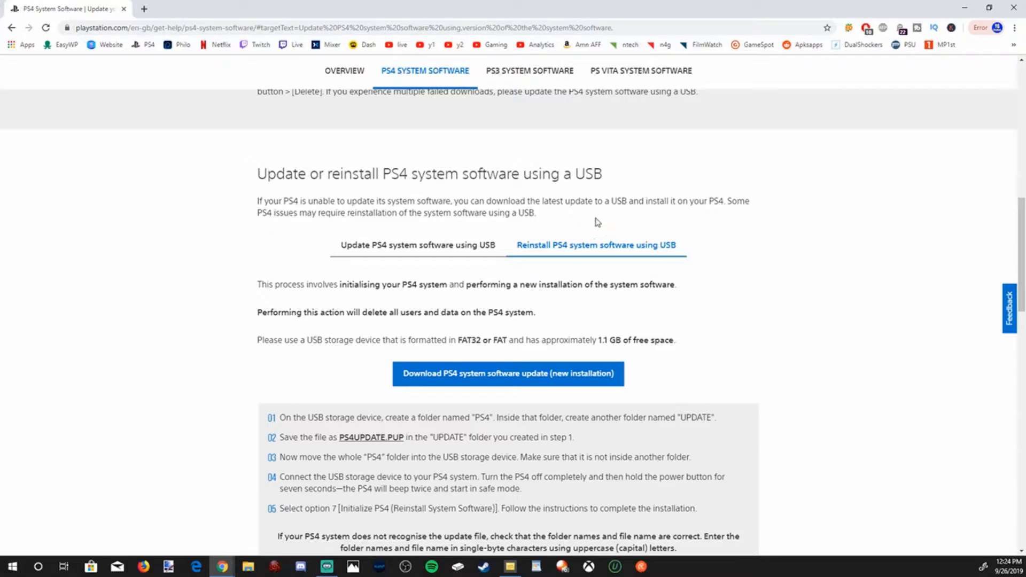
pyautogui.moveTo(681, 248)
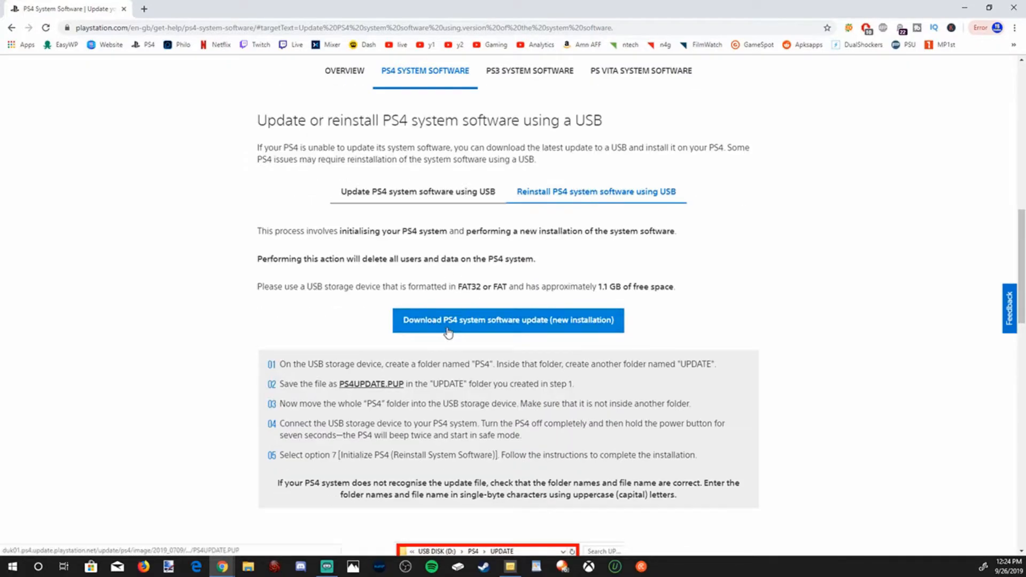
pyautogui.click(508, 320)
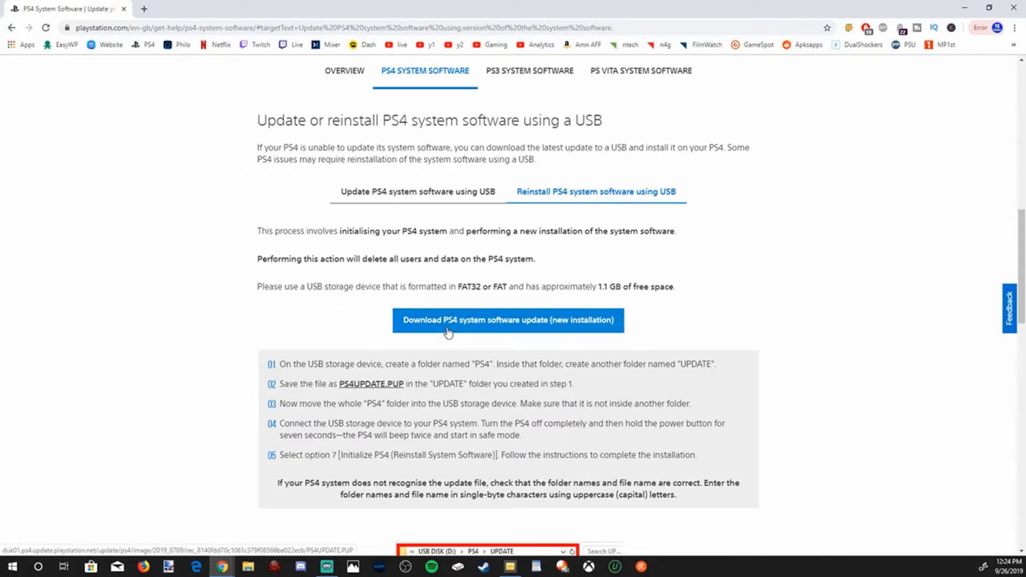
pyautogui.click(508, 320)
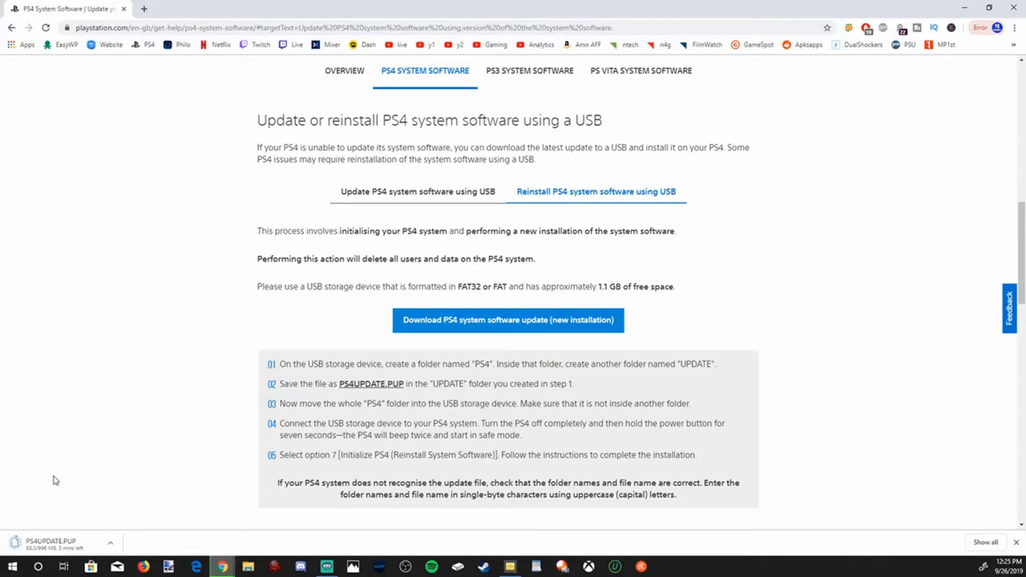
pyautogui.click(247, 567)
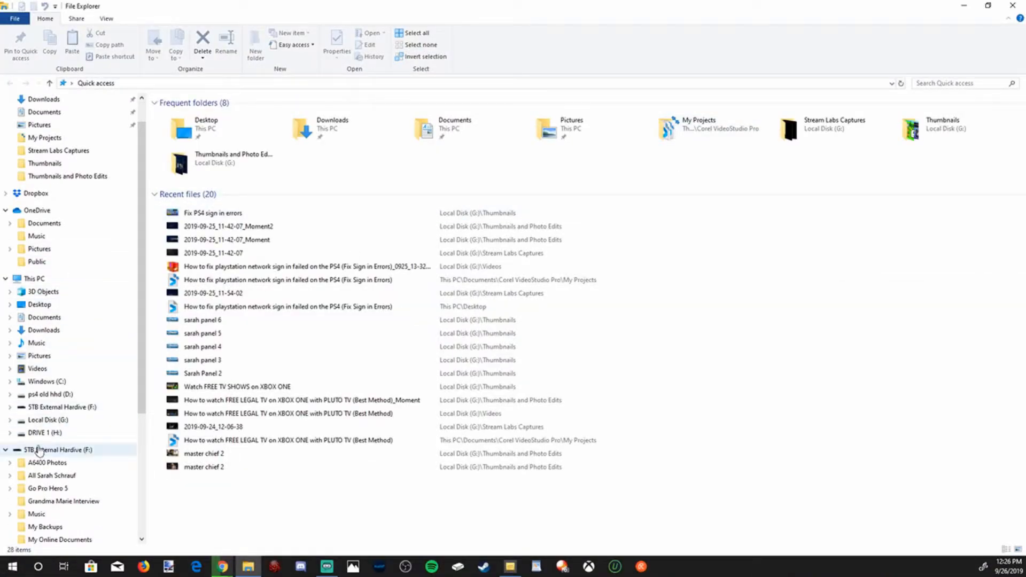
# - Open DRIVE 1 (H:) and bring up its Format settings
pyautogui.click(45, 433)
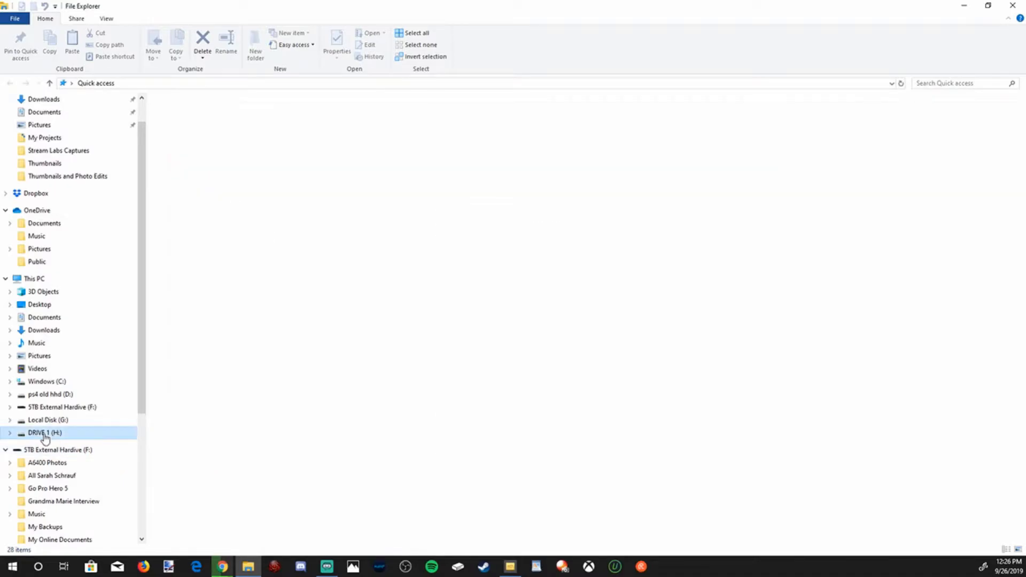
pyautogui.doubleClick(46, 433)
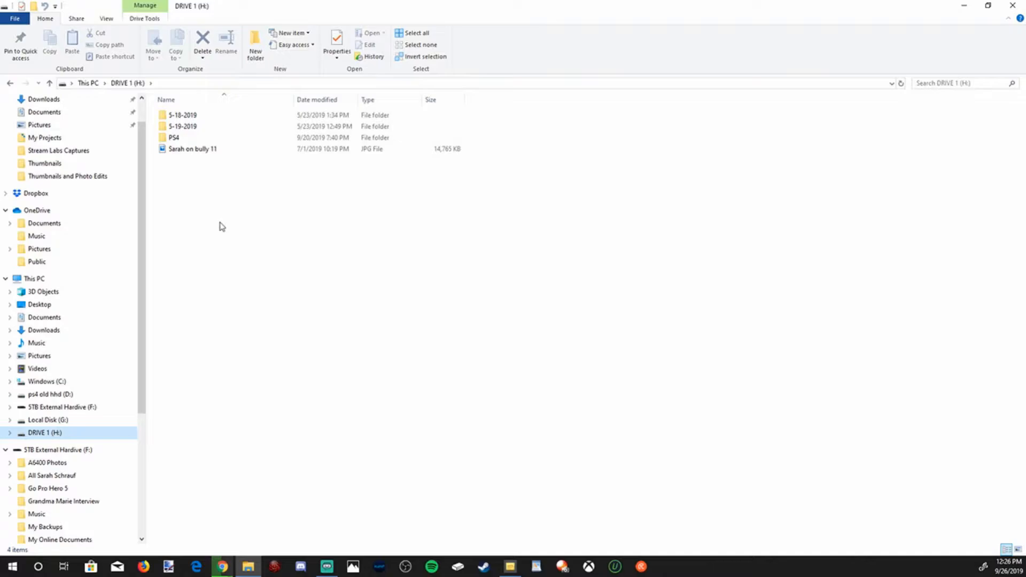
pyautogui.moveTo(53, 433)
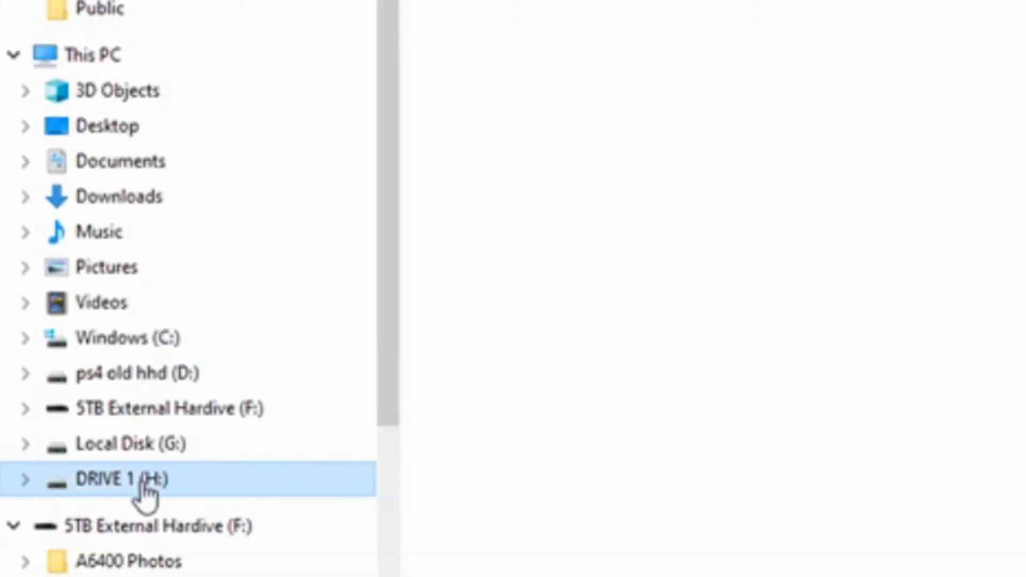
pyautogui.rightClick(120, 479)
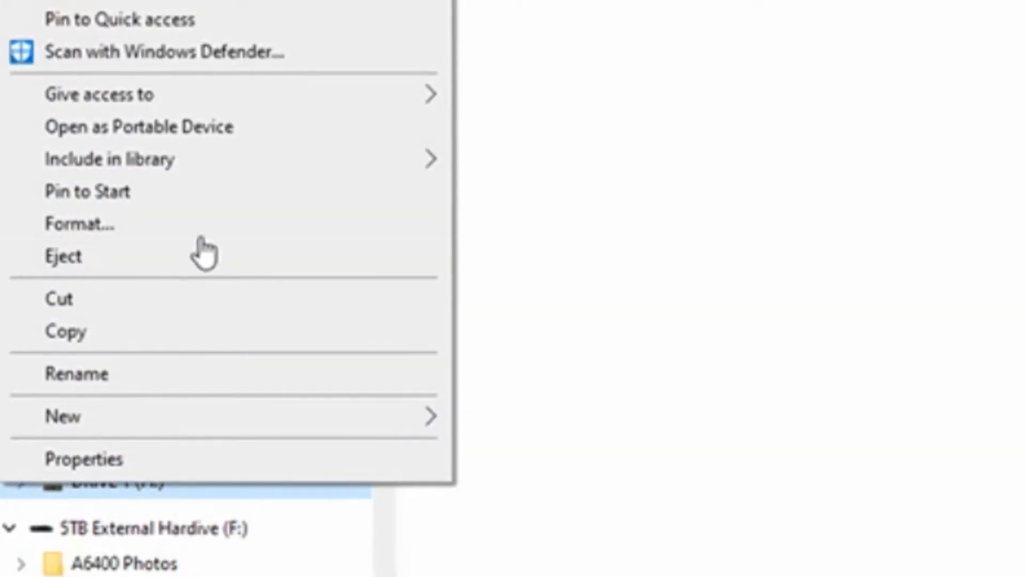
pyautogui.click(81, 223)
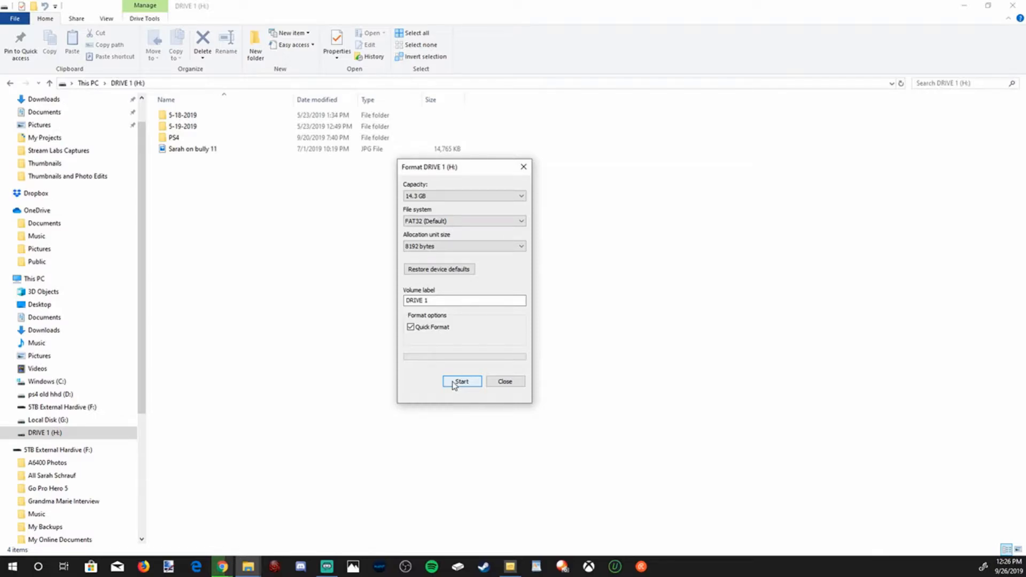
# - Quick-format DRIVE 1 as FAT32, erasing all data, and reopen the empty drive
pyautogui.click(462, 382)
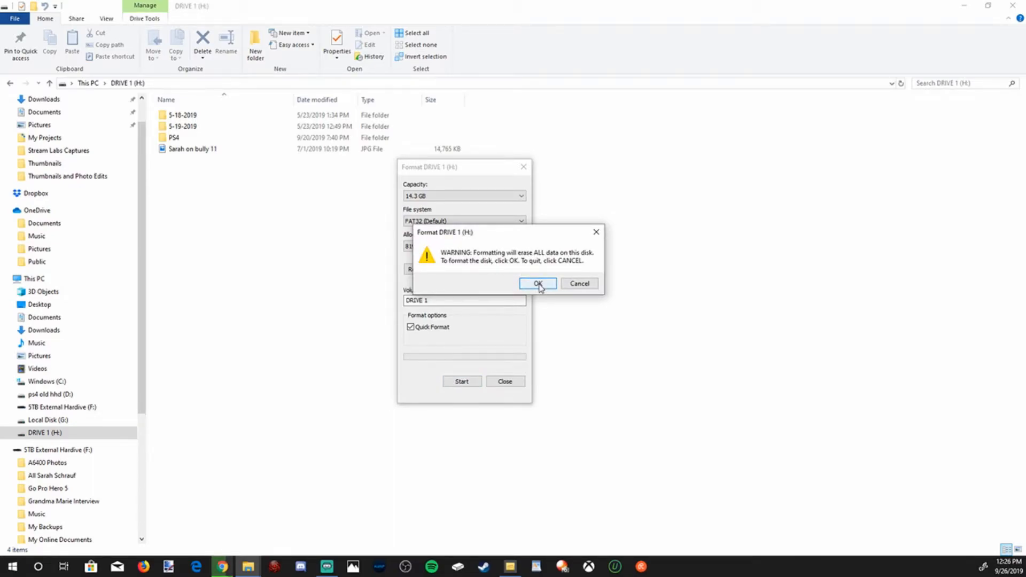
pyautogui.click(537, 283)
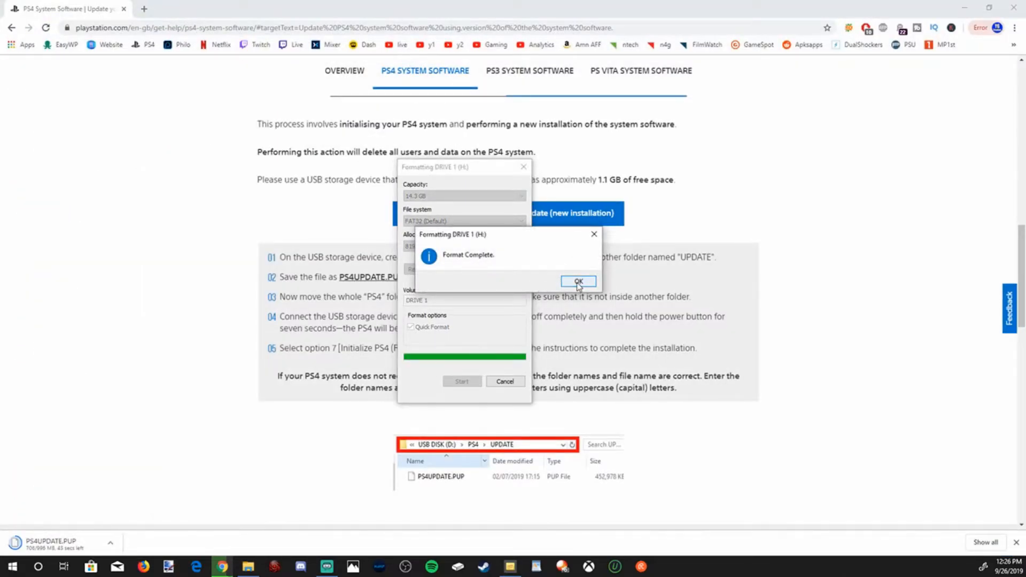
pyautogui.click(577, 282)
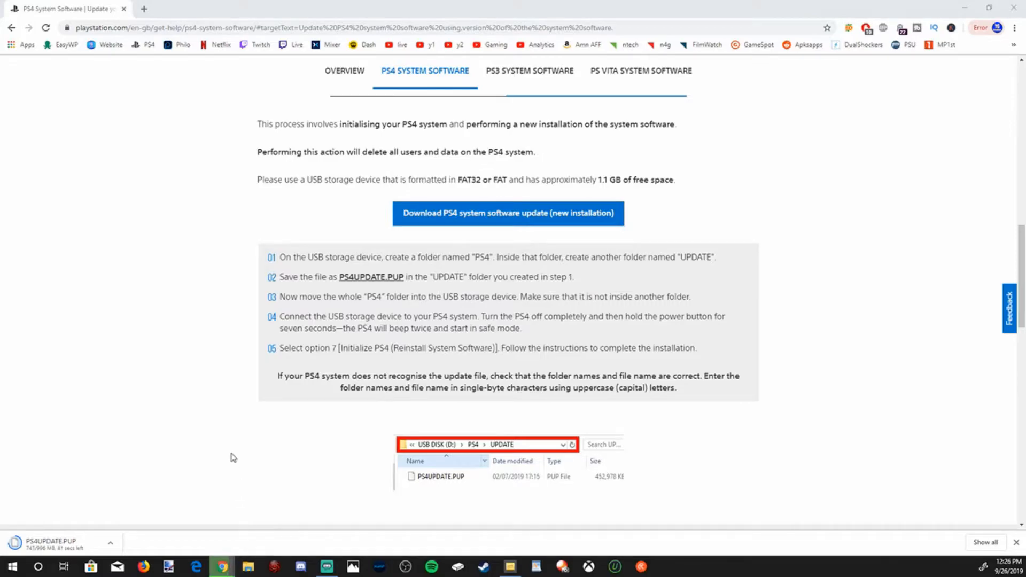
pyautogui.click(247, 567)
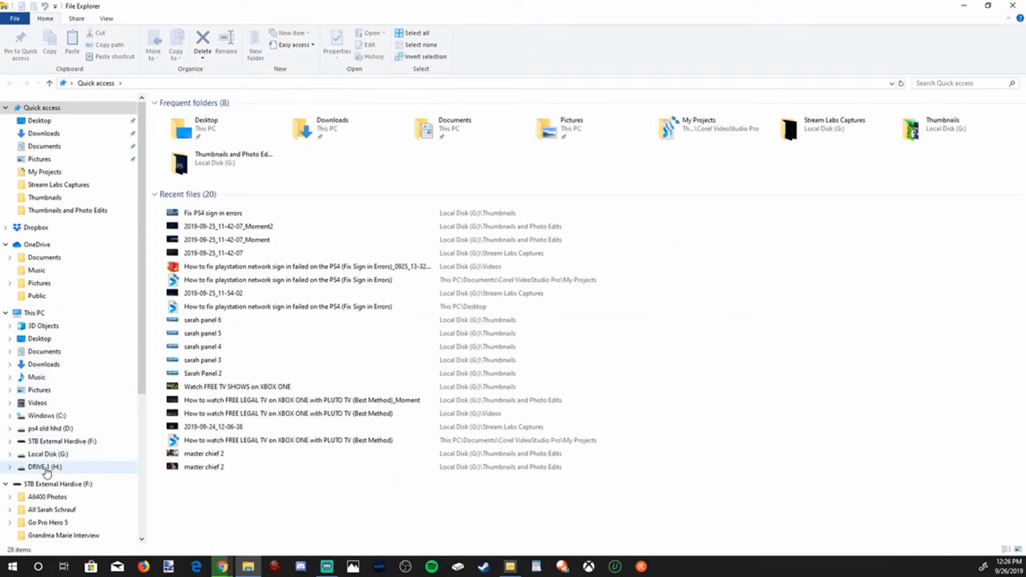
pyautogui.click(45, 467)
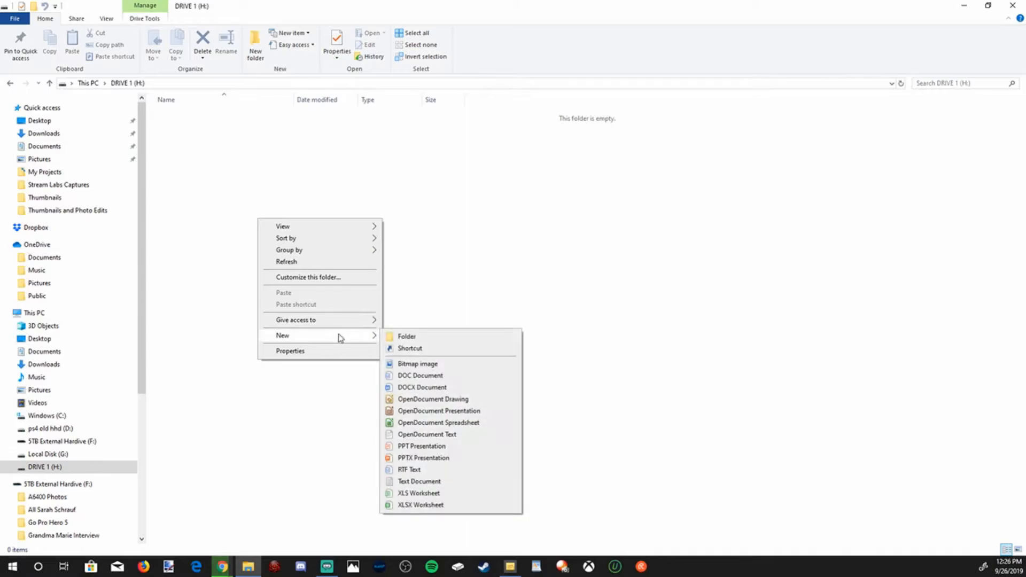
# - Create a new folder named PS4 on DRIVE 1
pyautogui.click(406, 336)
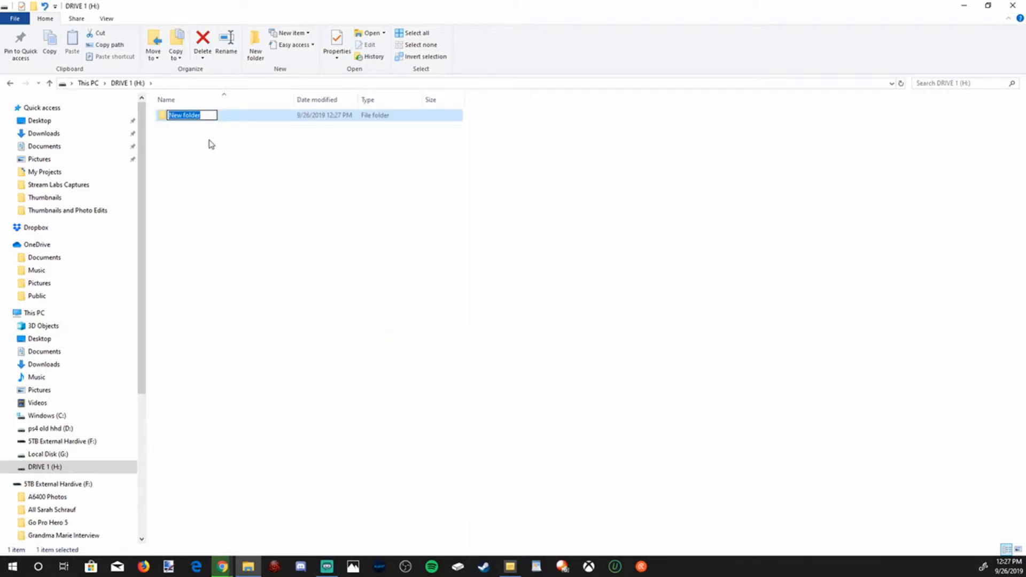
pyautogui.write('PS4')
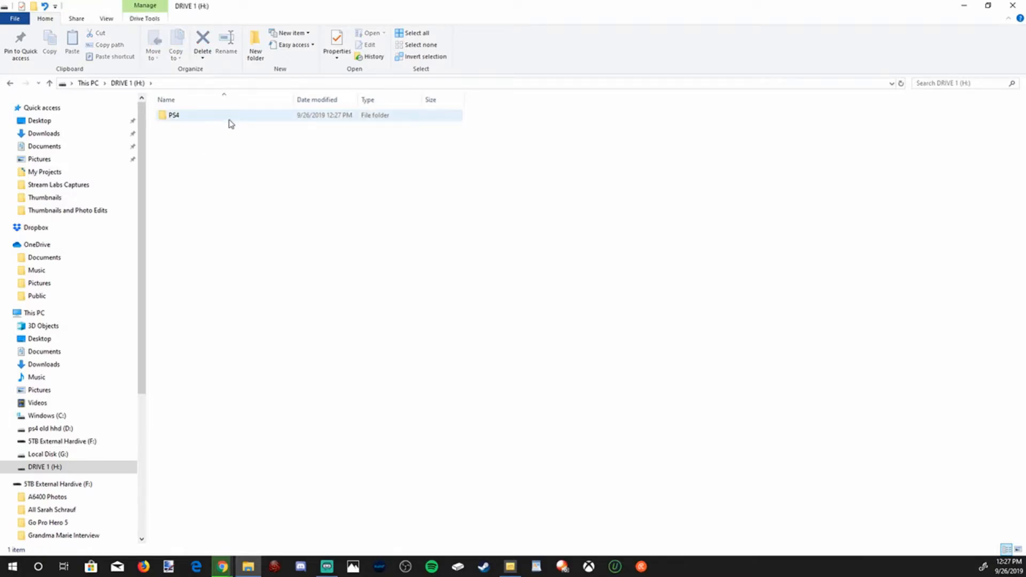
# - Create an UPDATE folder inside PS4 and open it
pyautogui.rightClick(246, 191)
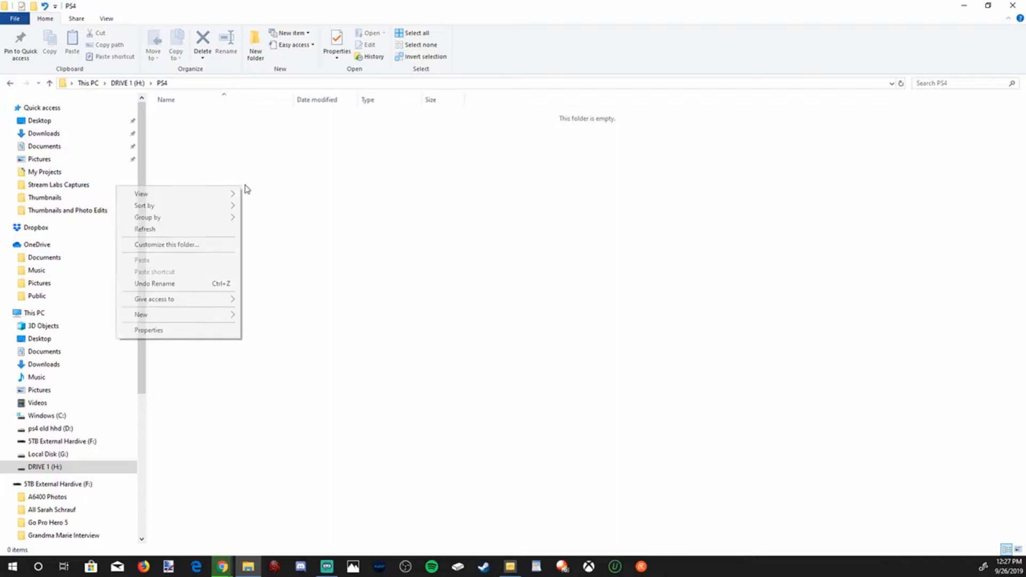
pyautogui.click(142, 314)
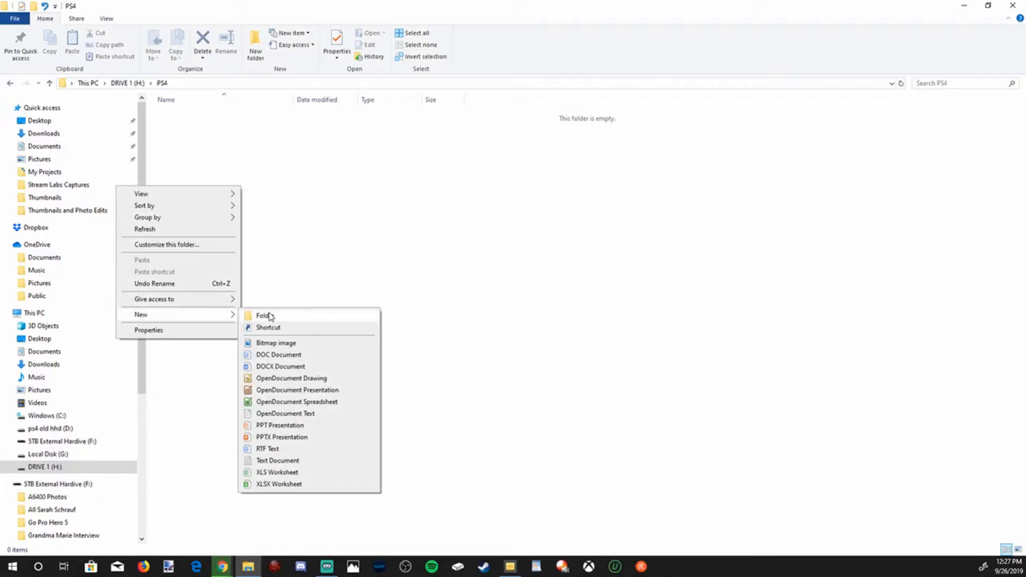
pyautogui.click(266, 315)
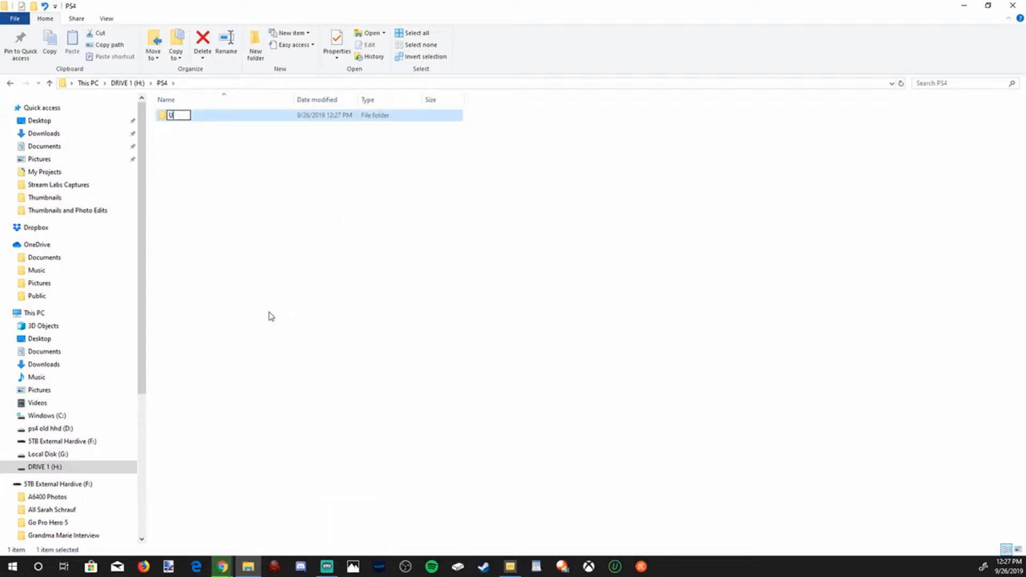
pyautogui.write('PDATE')
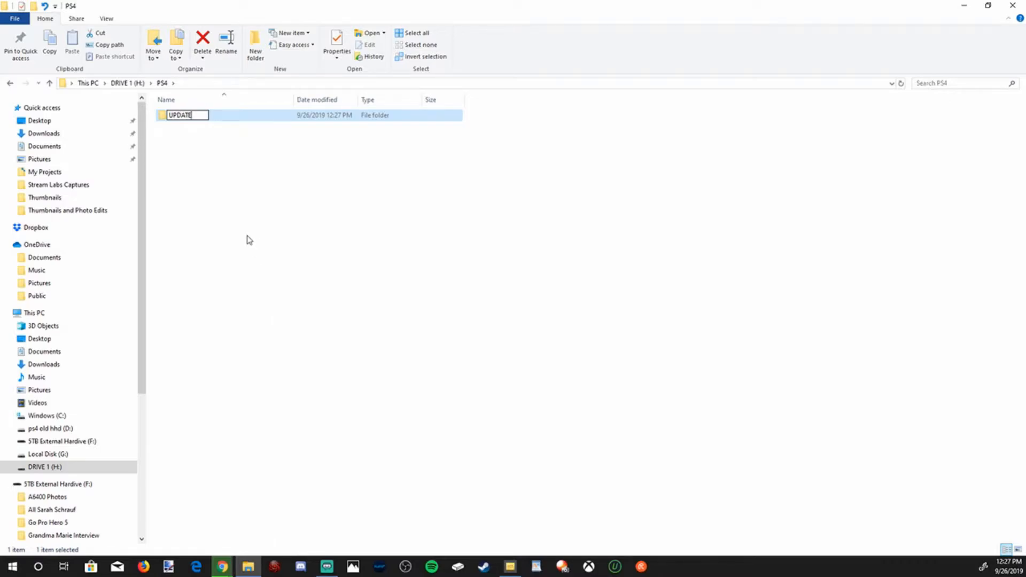
pyautogui.press('enter')
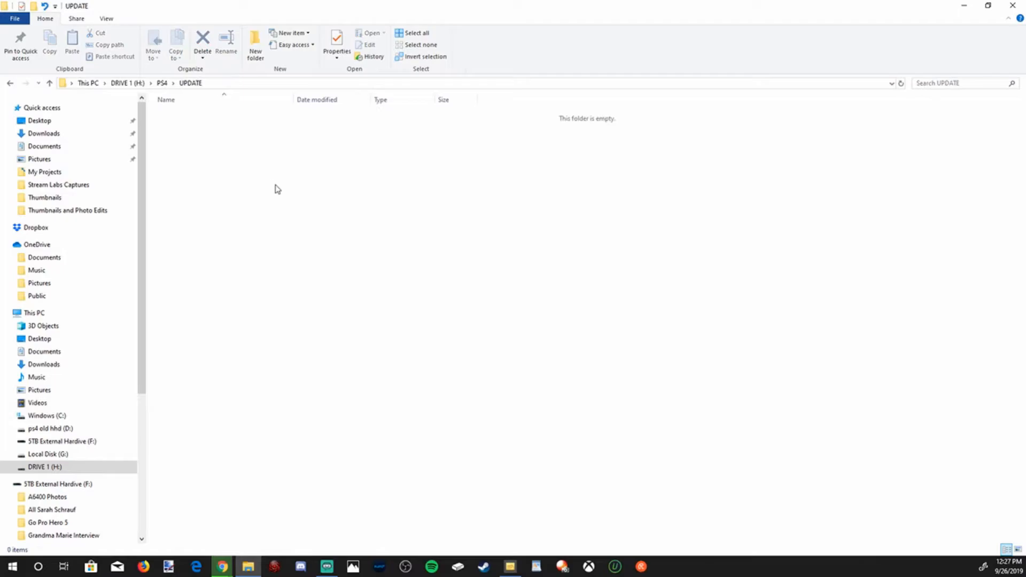
pyautogui.moveTo(279, 196)
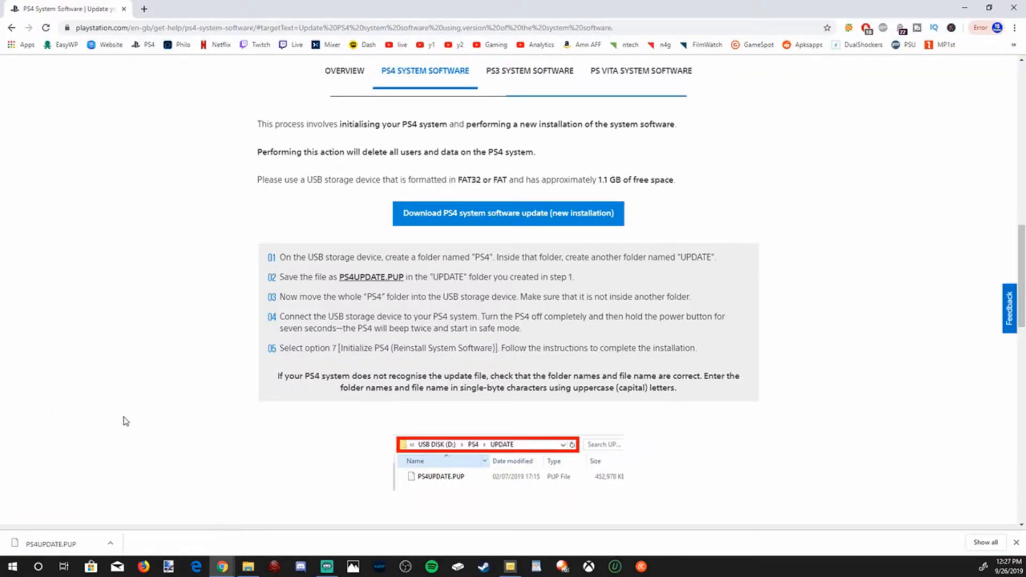
pyautogui.moveTo(116, 558)
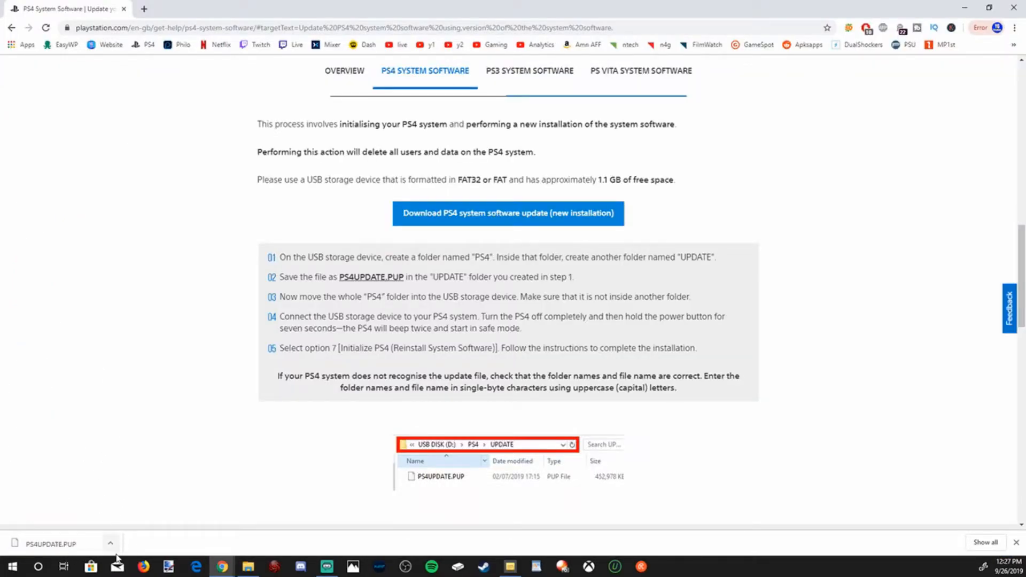
# - Reveal the downloaded PS4UPDATE.PUP in its Downloads folder and copy it
pyautogui.click(110, 545)
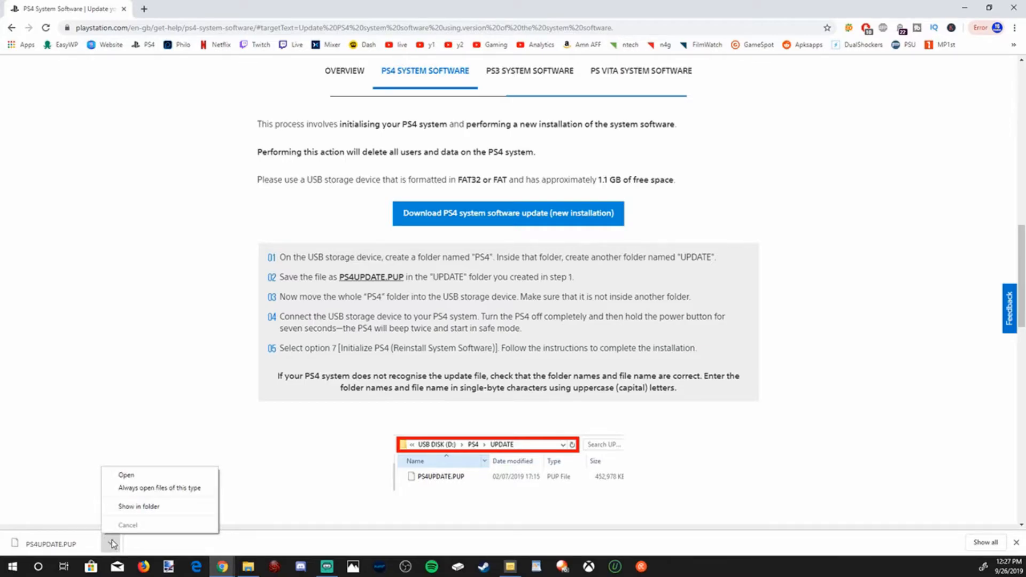
pyautogui.click(138, 505)
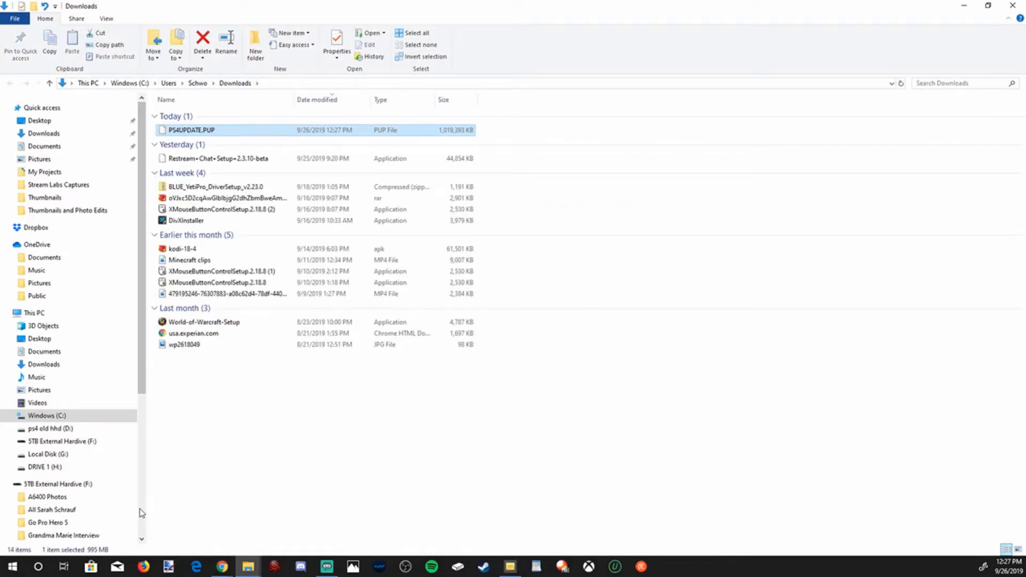
pyautogui.rightClick(191, 130)
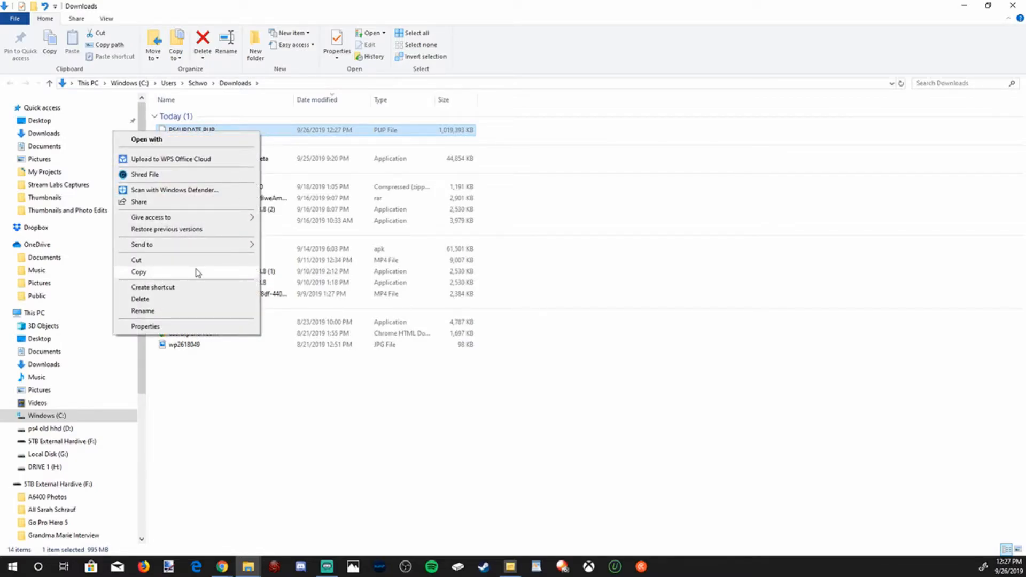
pyautogui.click(222, 567)
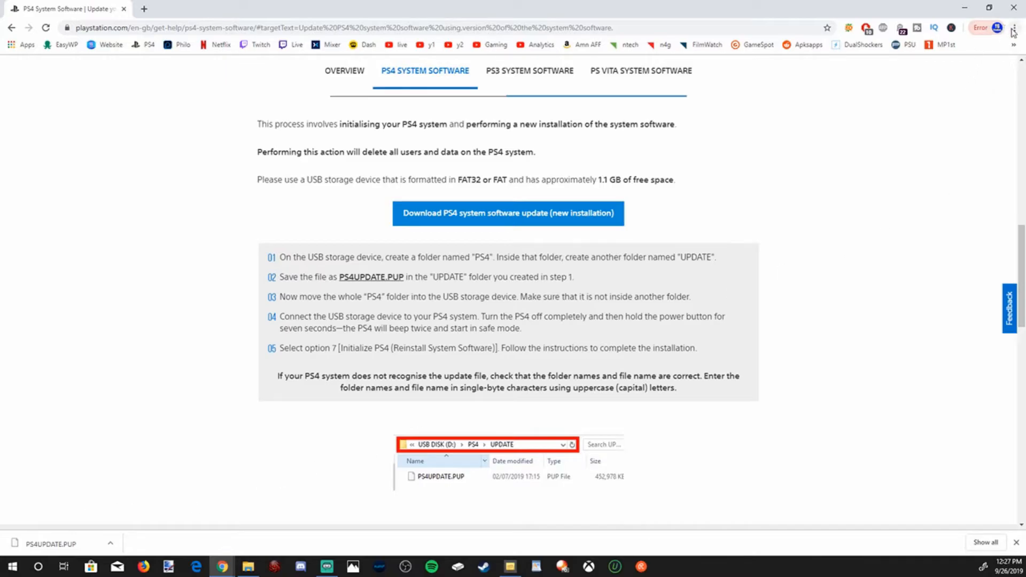
# - Reveal PS4UPDATE.PUP from Chrome's Downloads list, then return to the drive's UPDATE folder
pyautogui.click(1013, 28)
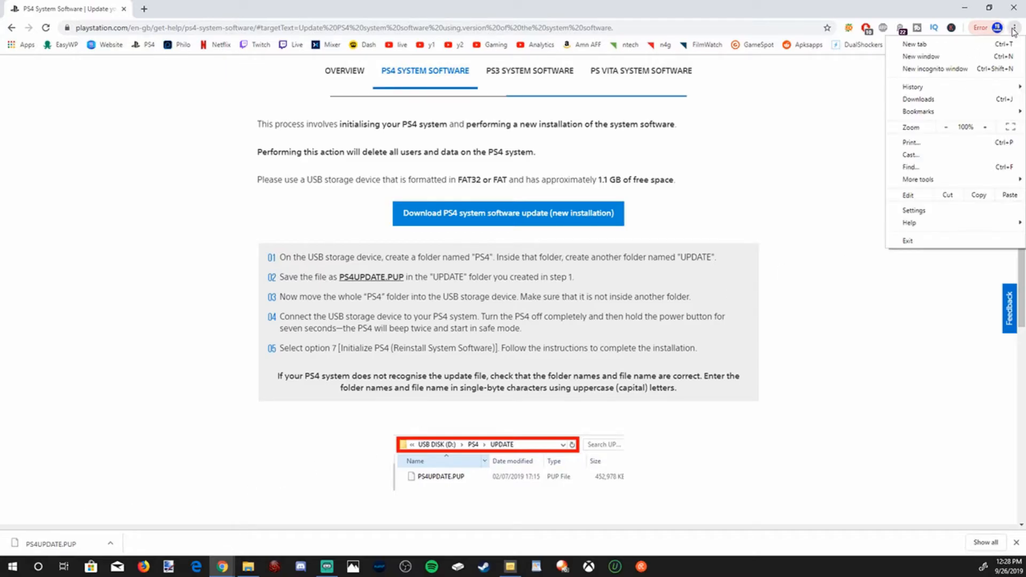
pyautogui.click(919, 99)
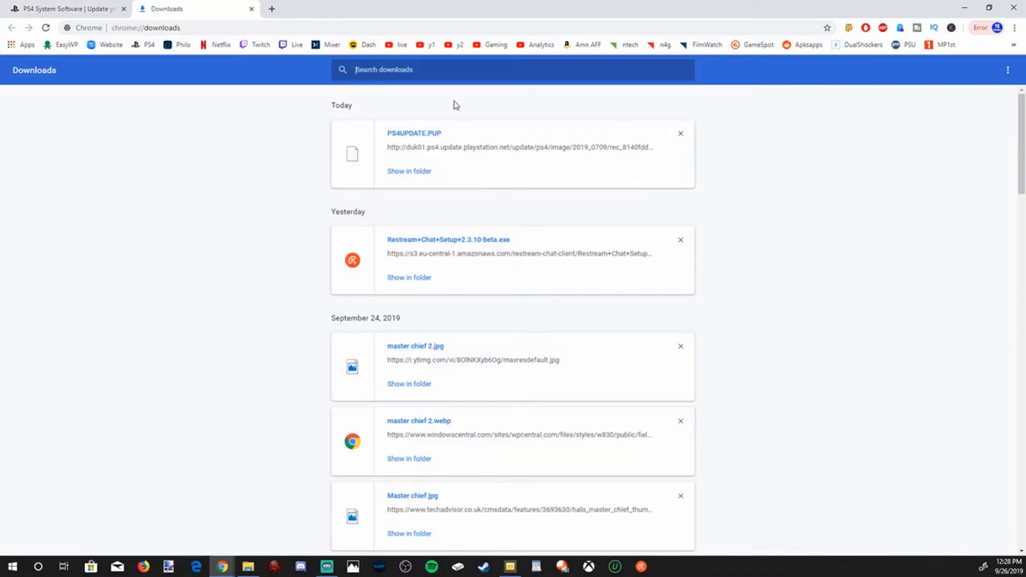
pyautogui.moveTo(409, 171)
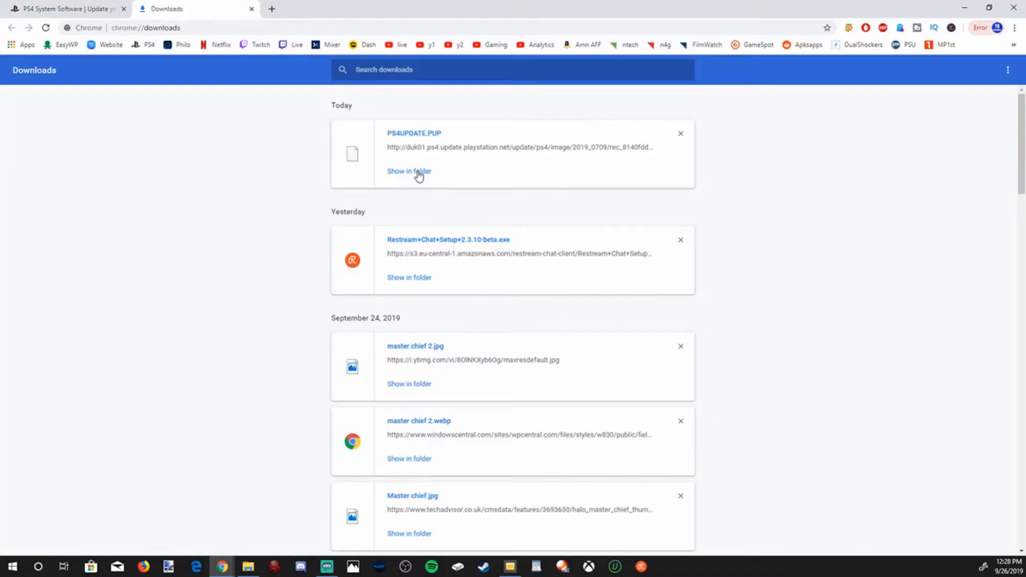
pyautogui.click(408, 171)
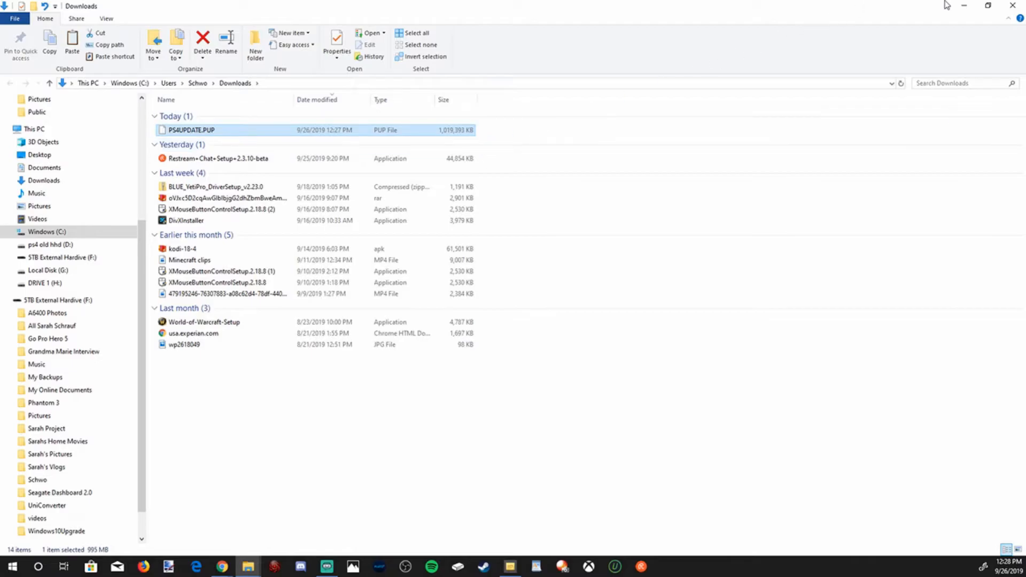
pyautogui.click(223, 566)
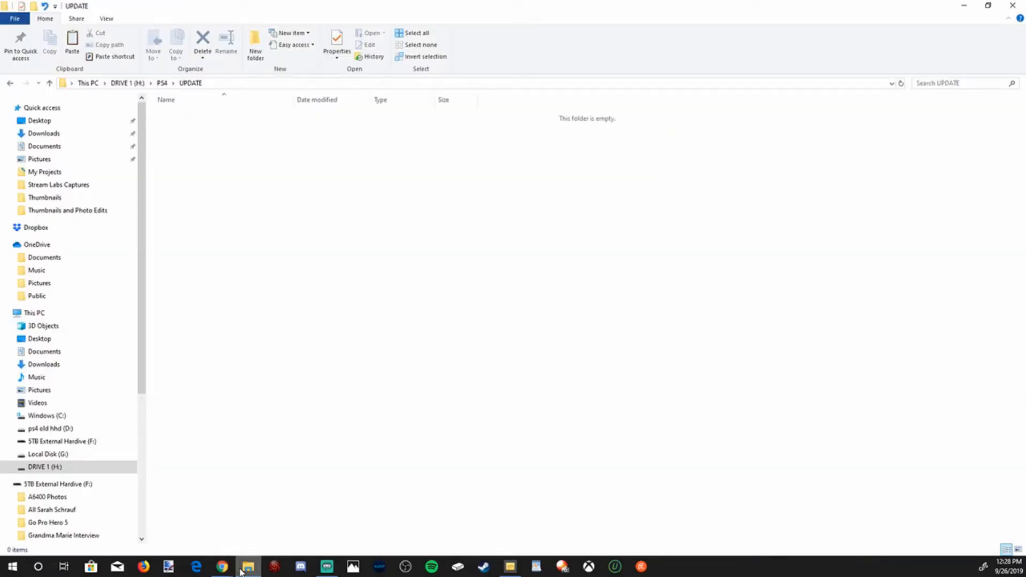
# - Paste PS4UPDATE.PUP into DRIVE 1 > PS4 > UPDATE and select the pasted file
pyautogui.click(45, 467)
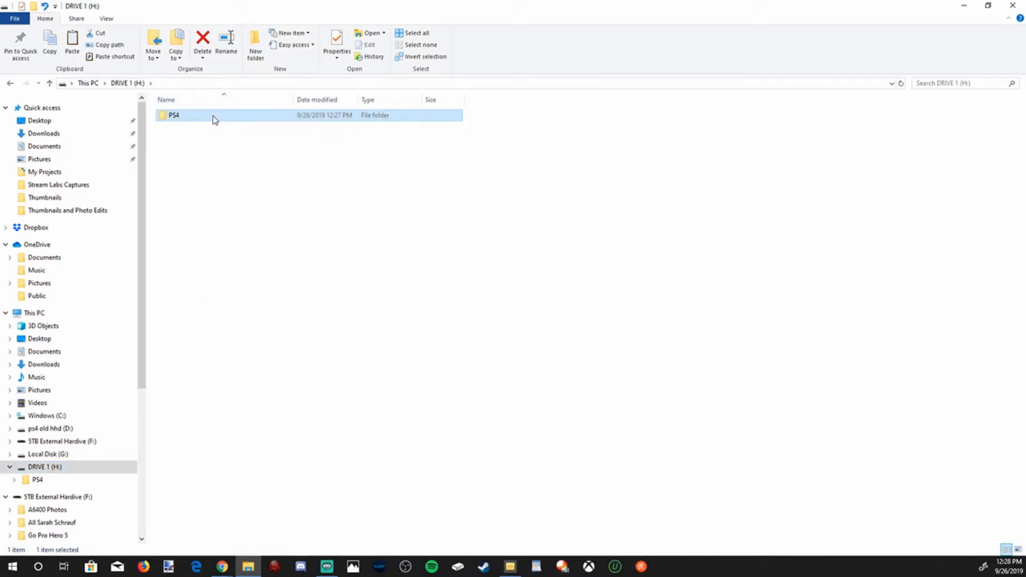
pyautogui.doubleClick(173, 115)
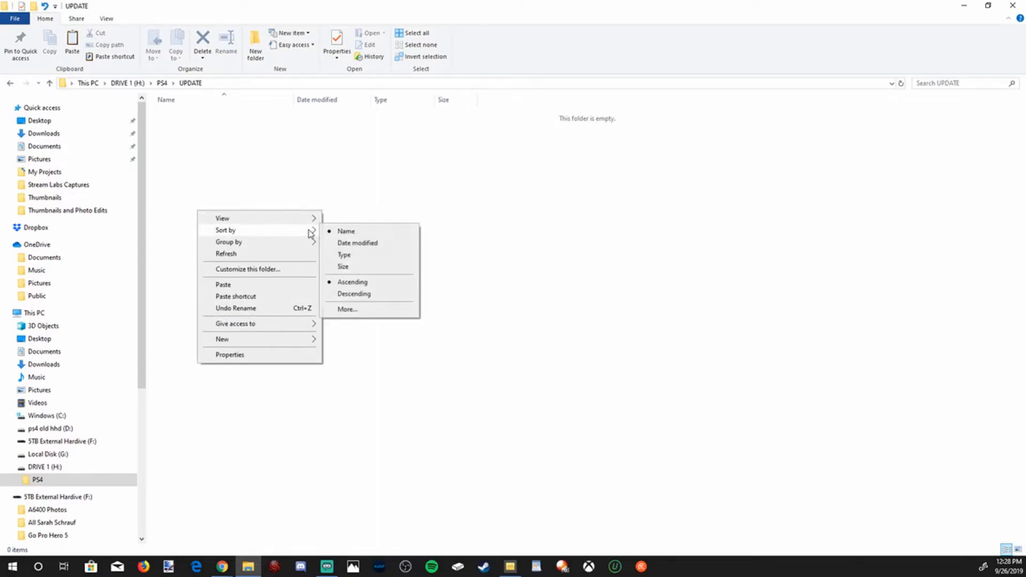
pyautogui.click(223, 285)
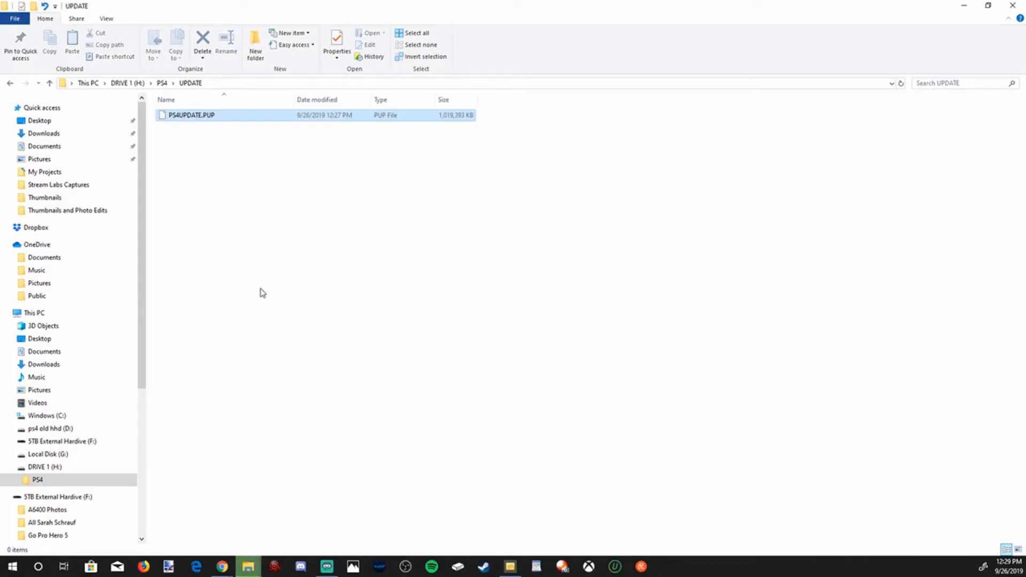
pyautogui.click(190, 115)
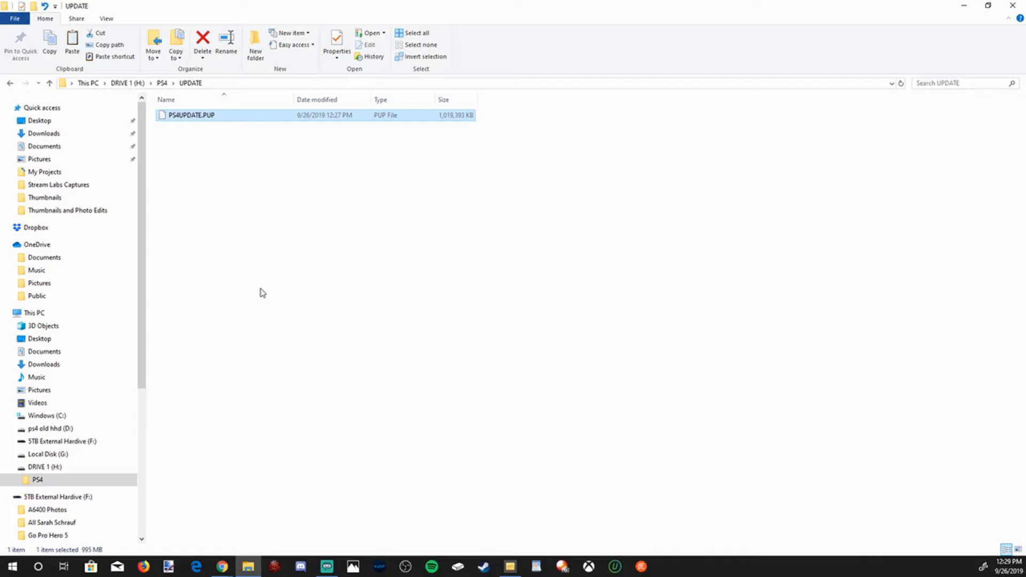
pyautogui.click(262, 197)
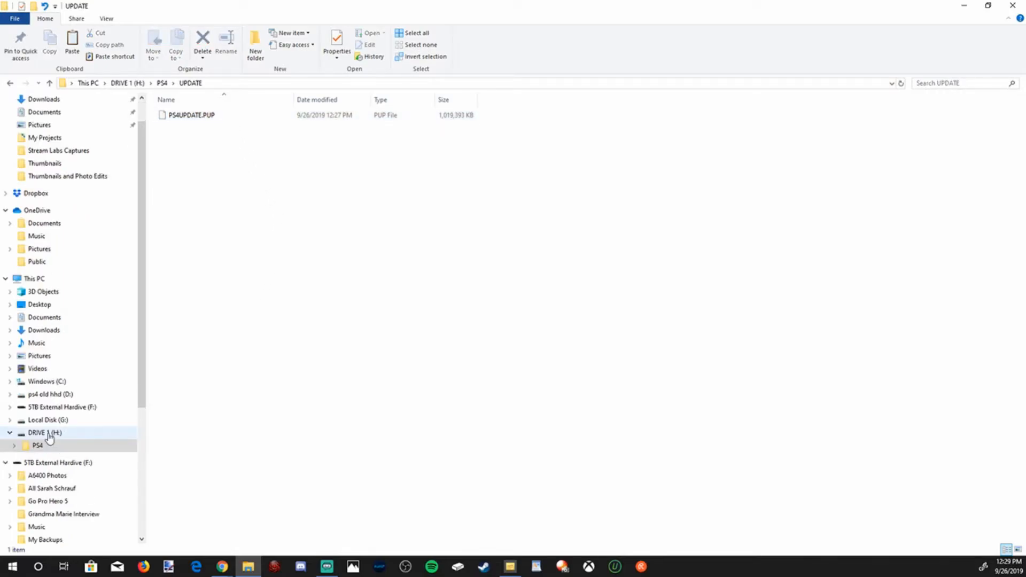
# - Return to DRIVE 1's top level and bring up its context menu for ejecting
pyautogui.click(45, 433)
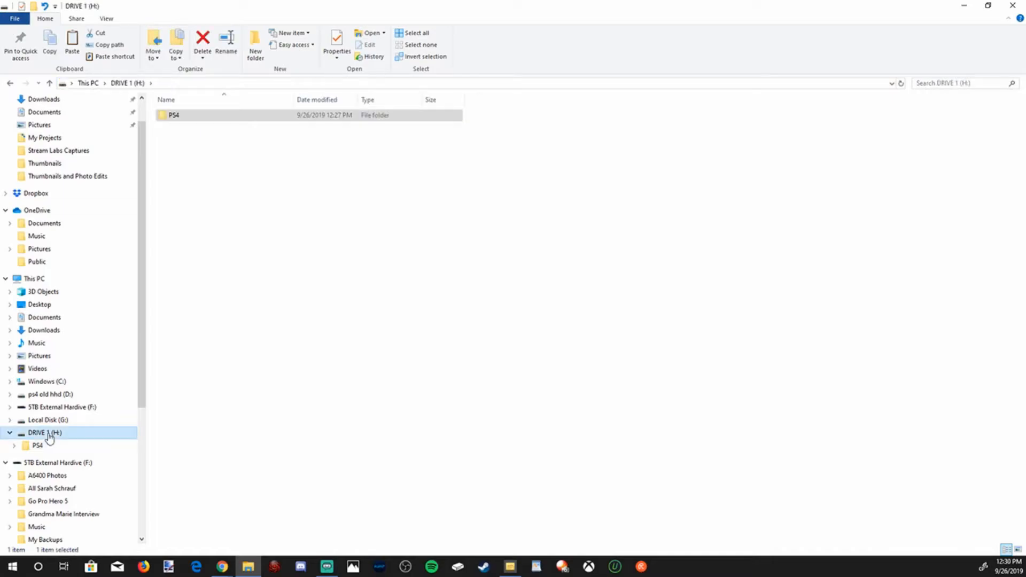
pyautogui.rightClick(45, 433)
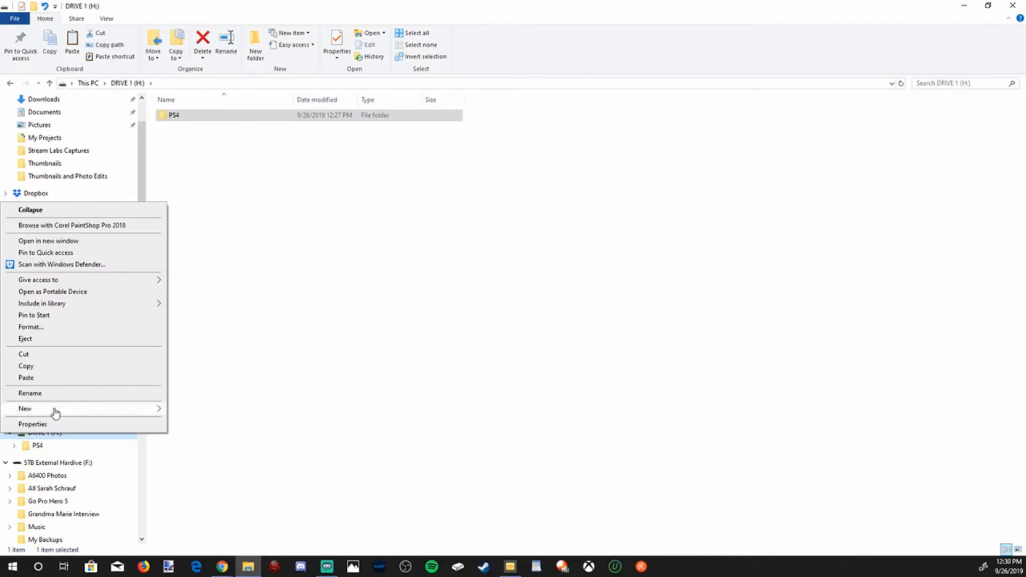